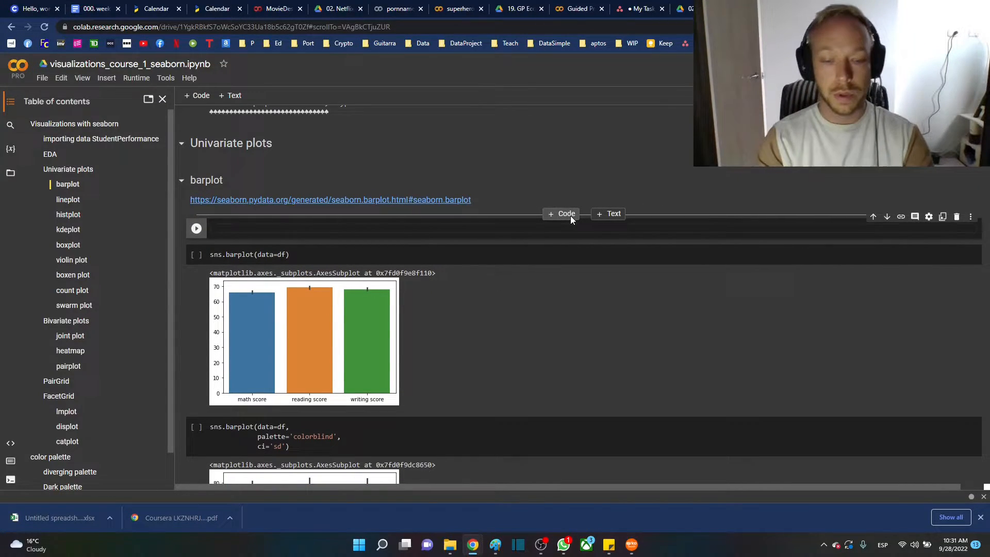
Type 'import seaborn as sns' into the new code cell above the barplot cell
text(import)
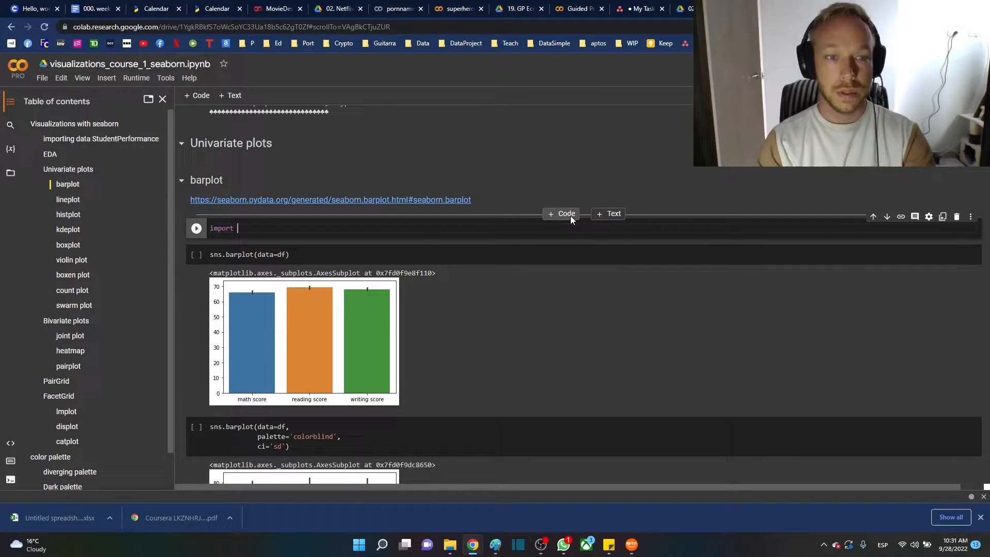
text(seaborn as)
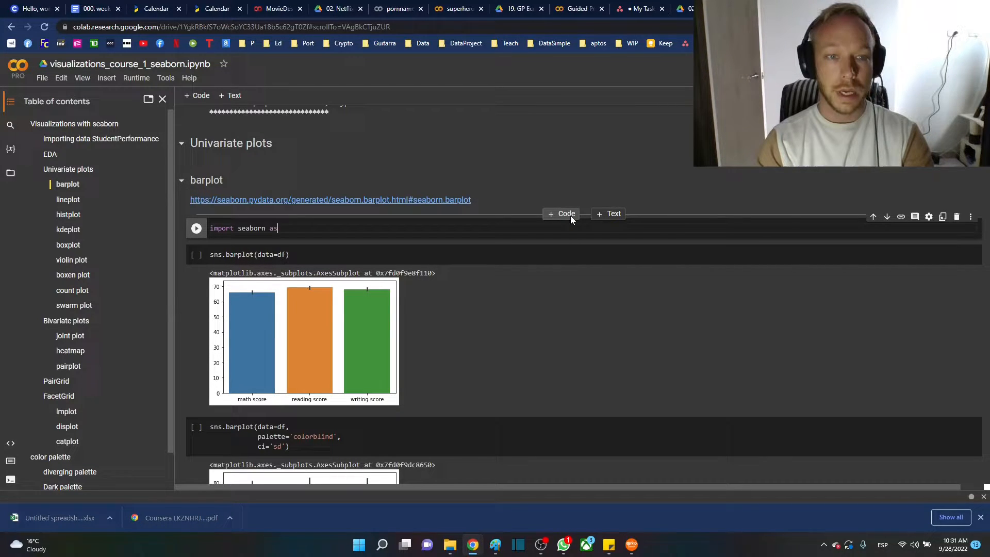
text(sns)
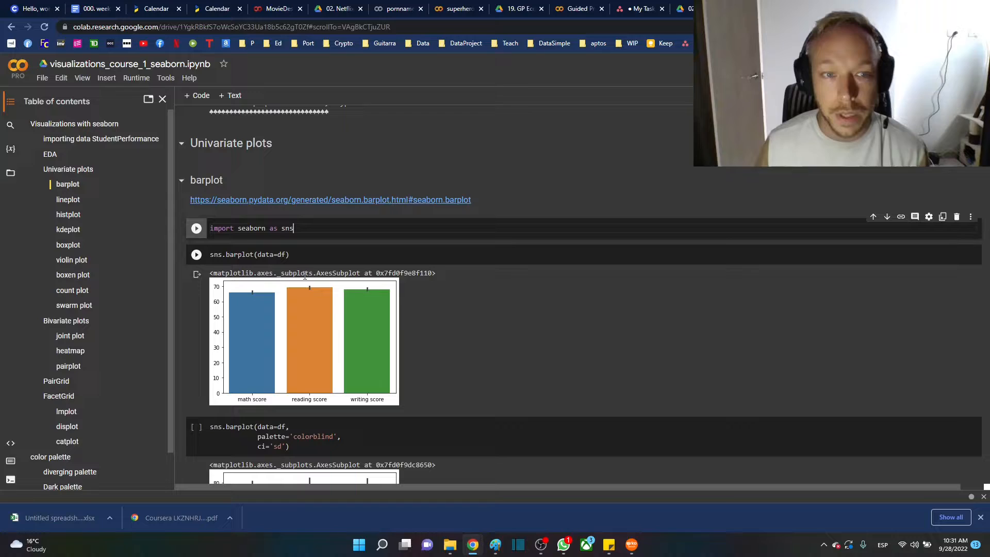
double_click(287, 227)
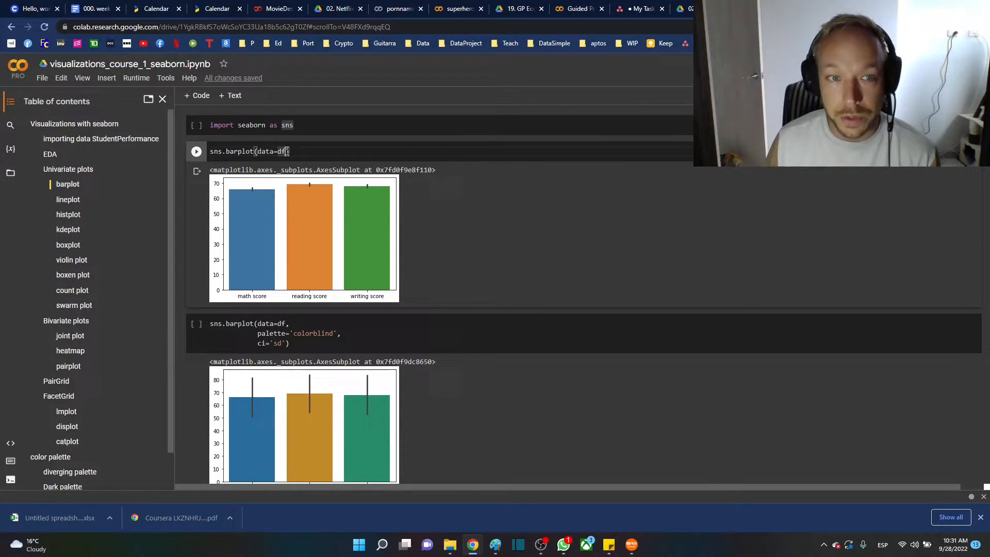
double_click(270, 151)
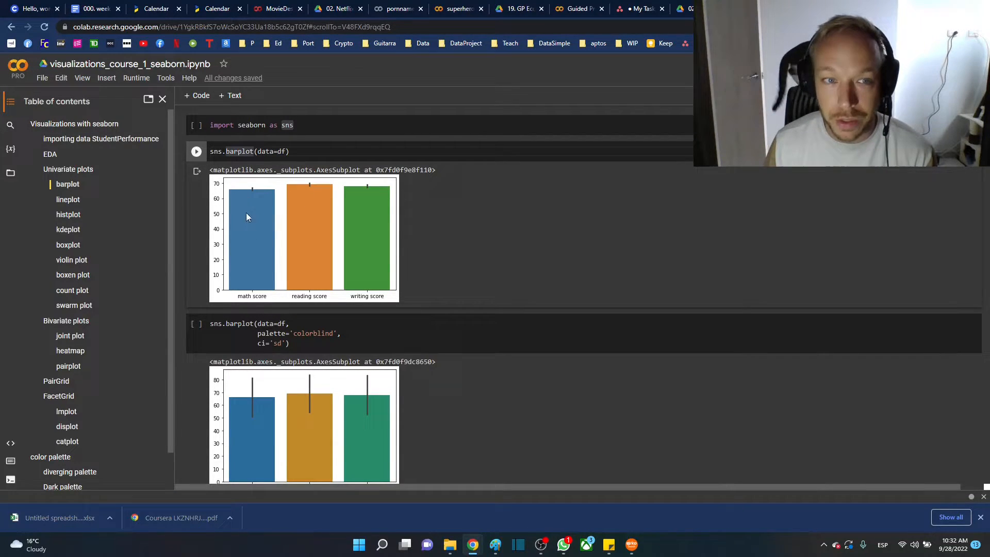
mouse_move(243, 203)
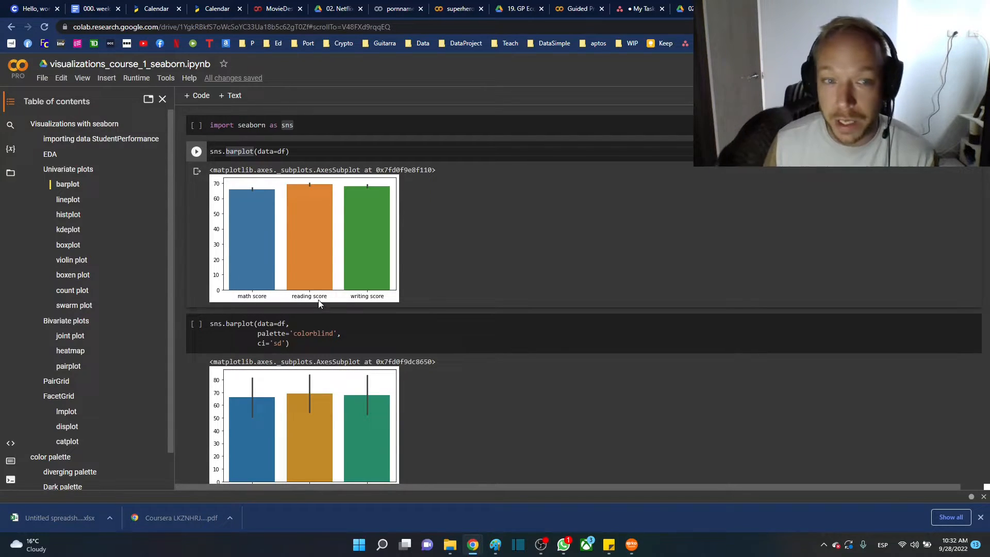
click(303, 333)
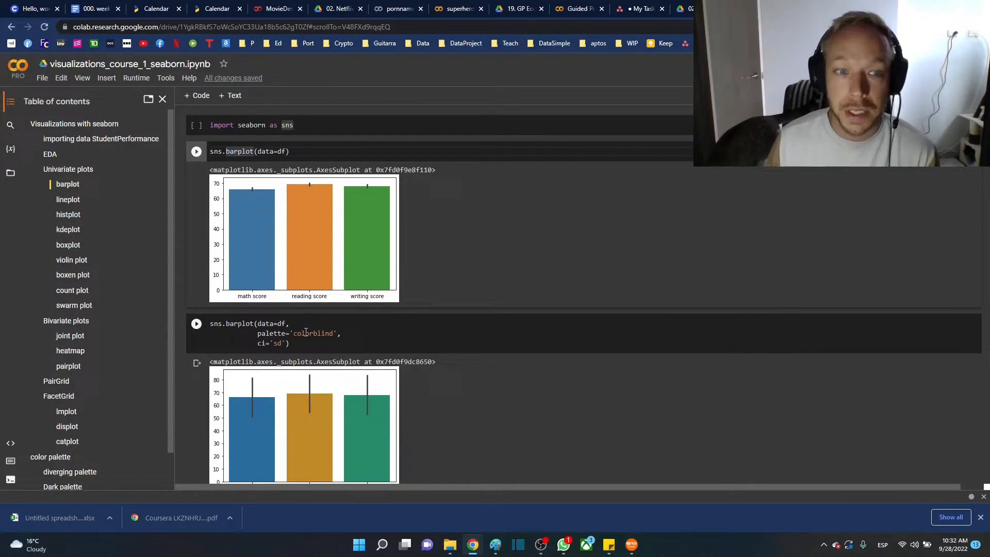
scroll(down, 3)
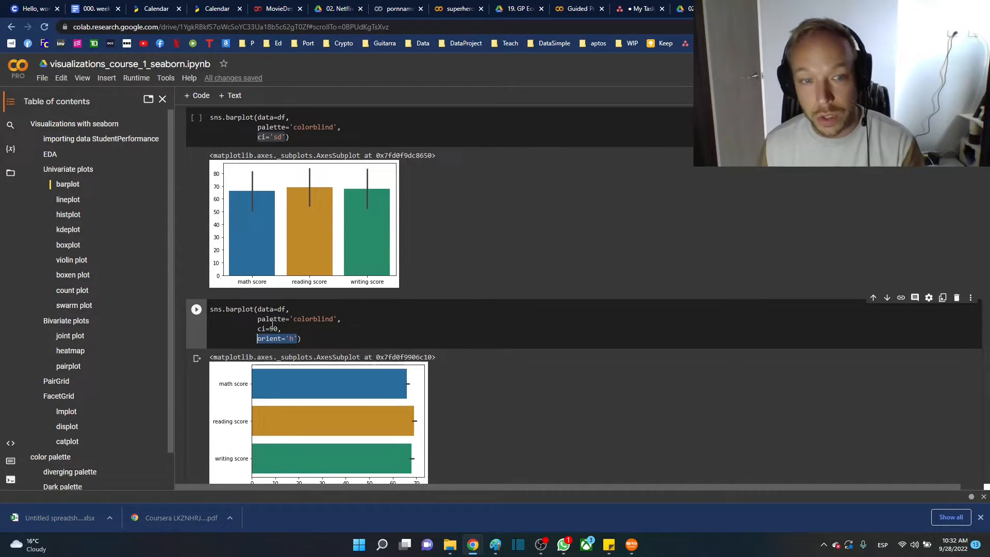
scroll(down, 3)
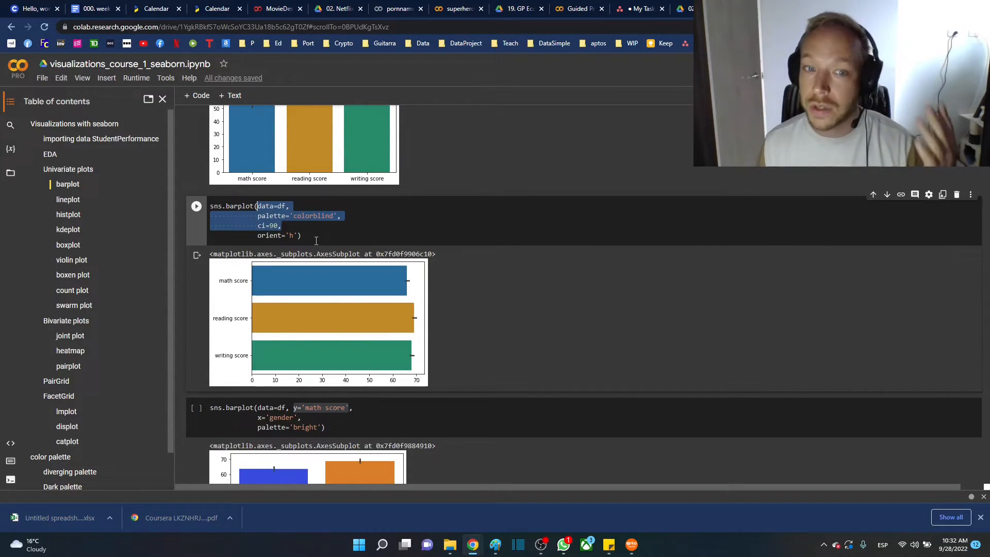
scroll(down, 3)
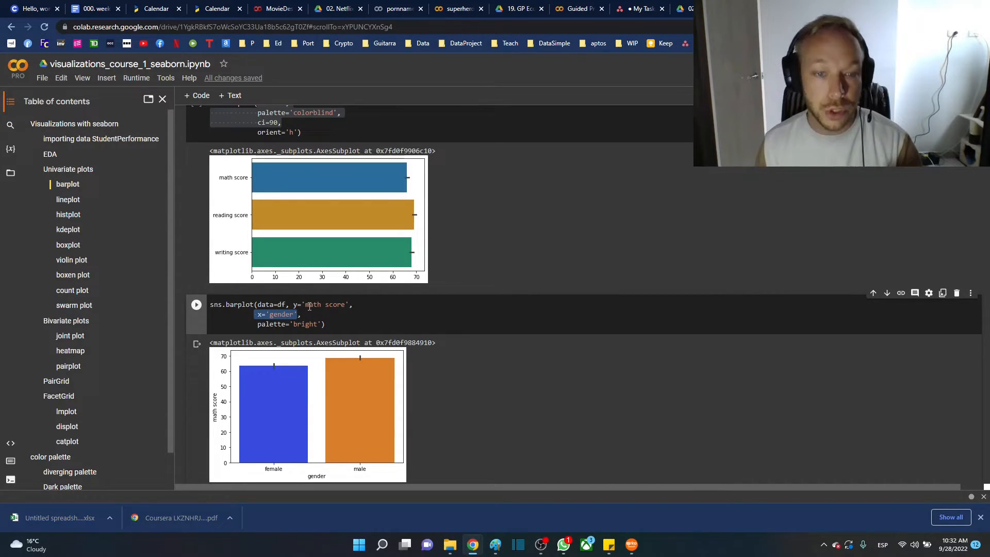
scroll(down, 3)
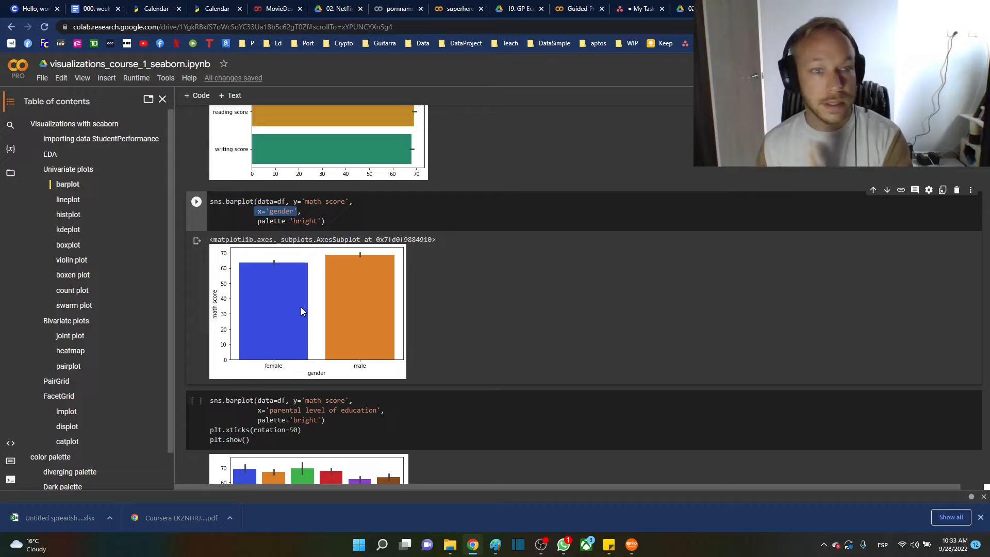
scroll(down, 3)
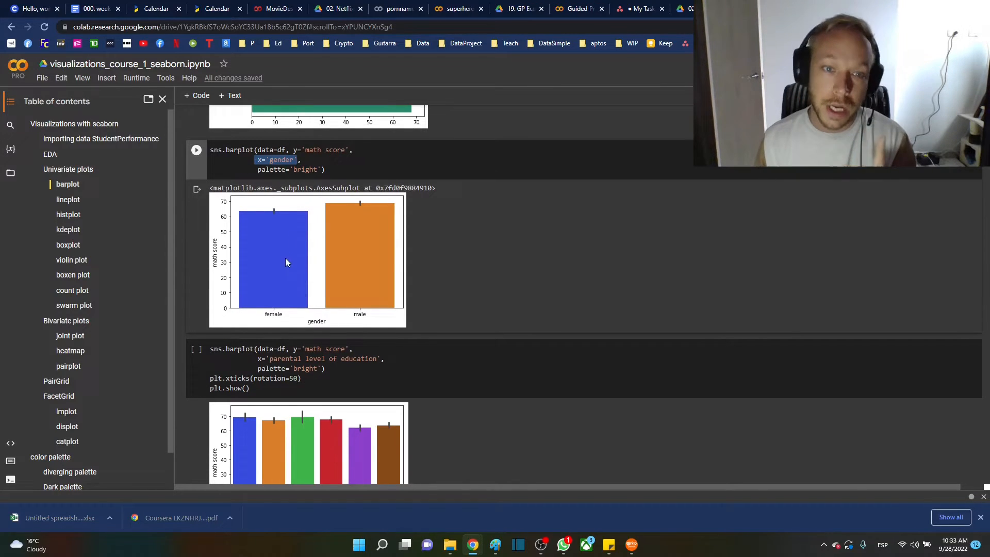
scroll(down, 3)
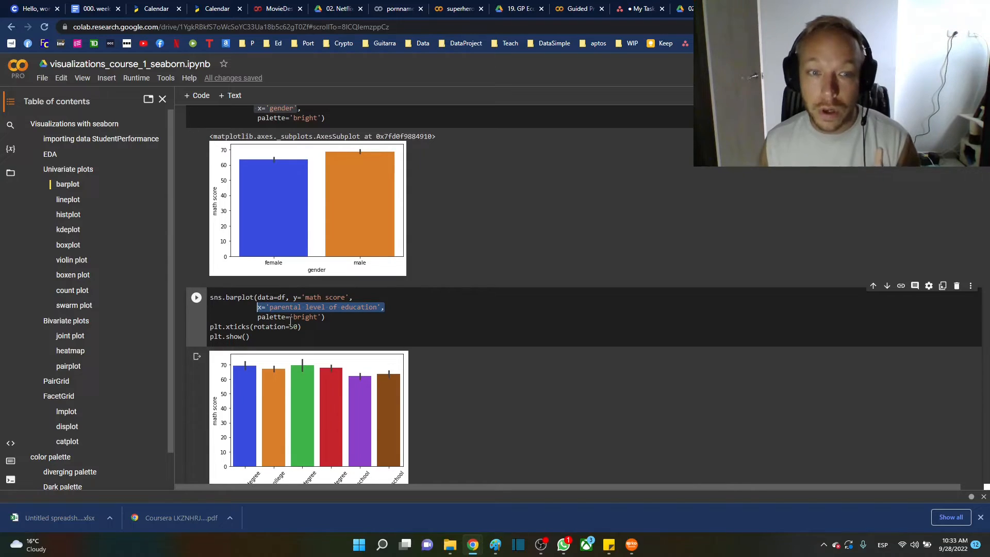
scroll(down, 3)
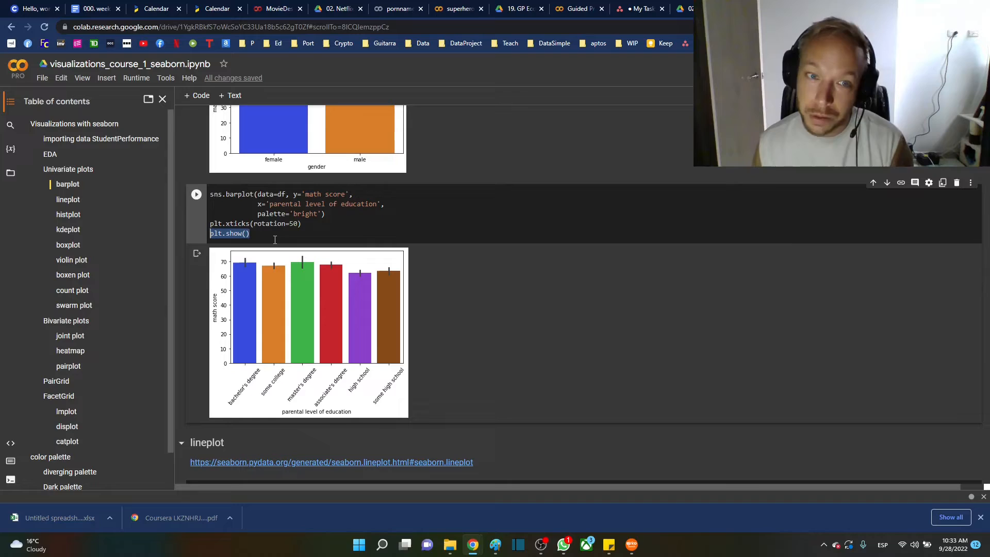
click(246, 233)
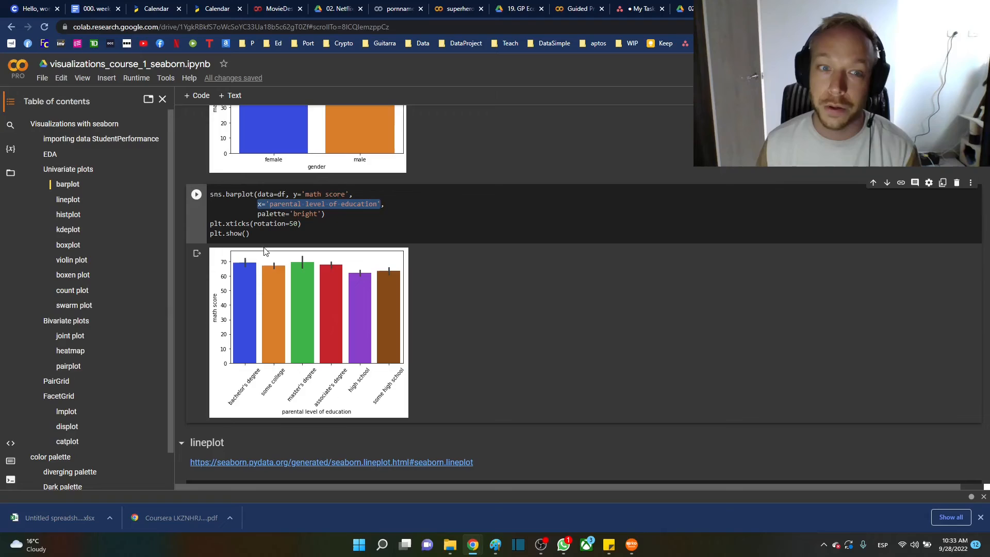
mouse_move(258, 257)
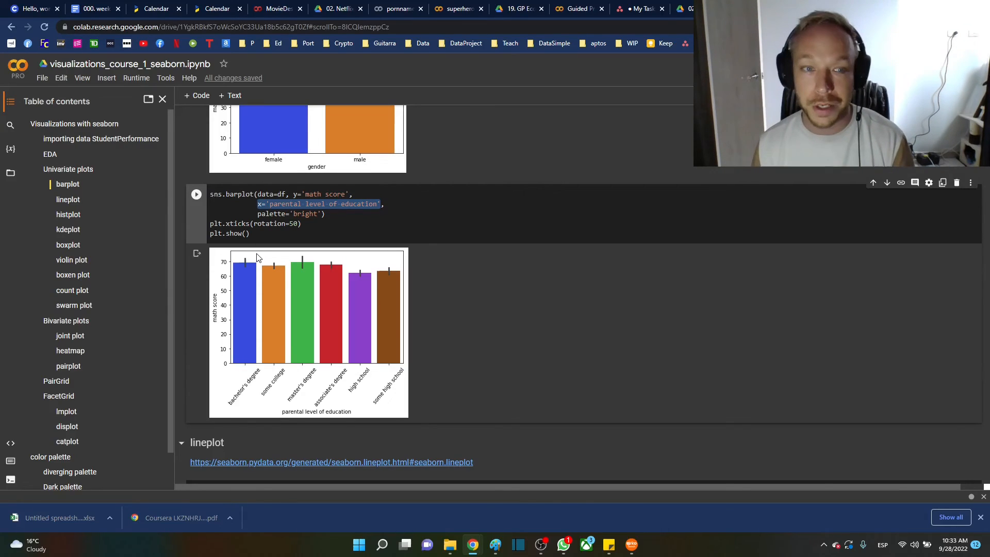